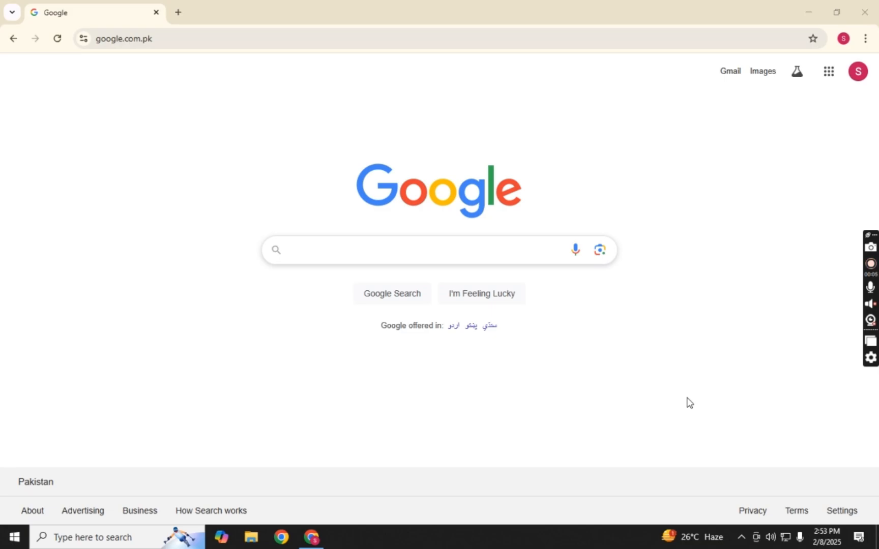
Search Google for 'yoodz' using the suggestion after typing 'yood'
left_click(392, 250)
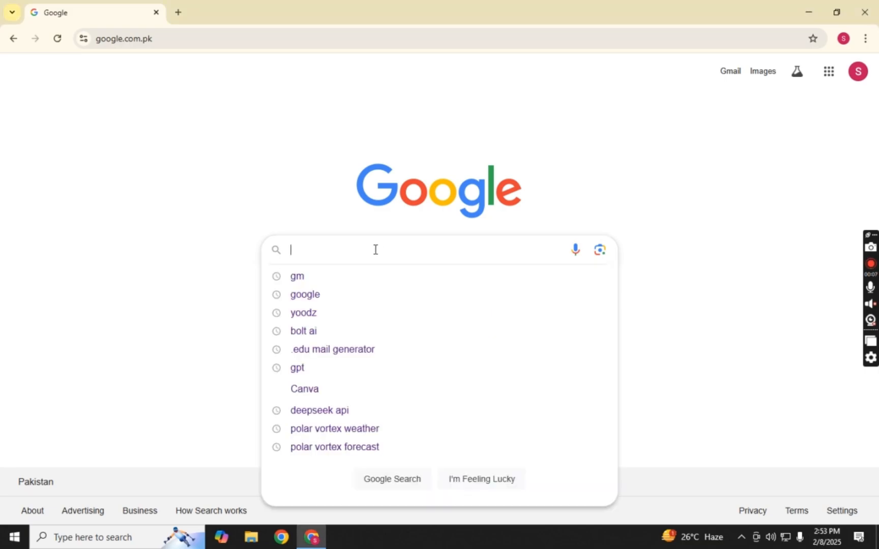
type("yood")
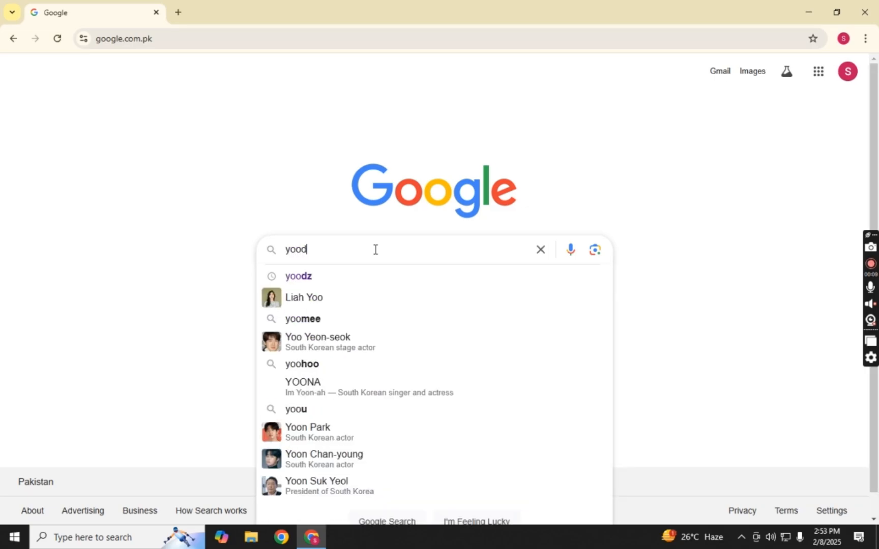
left_click(298, 275)
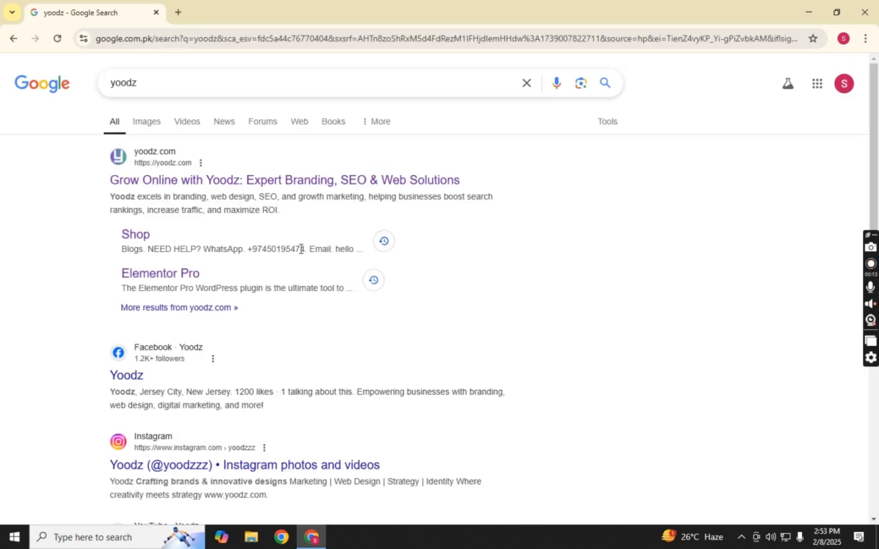
mouse_move(169, 180)
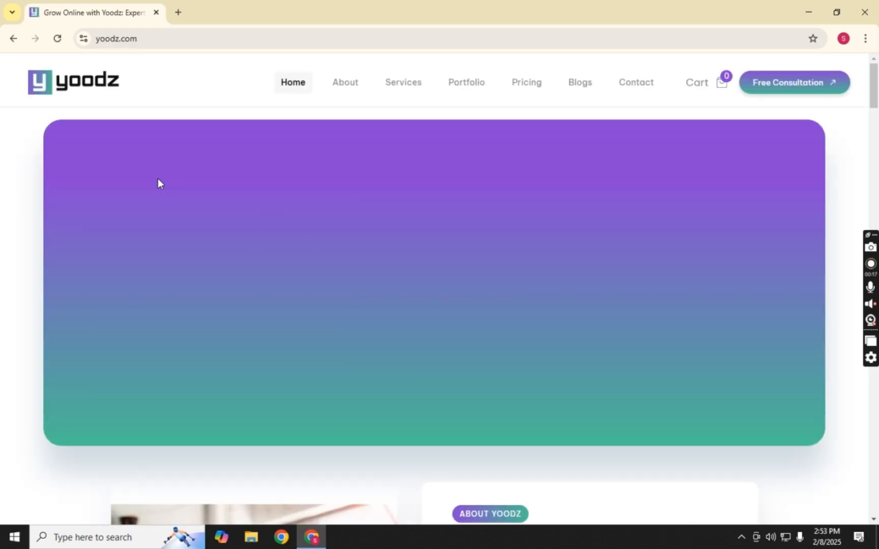
mouse_move(818, 148)
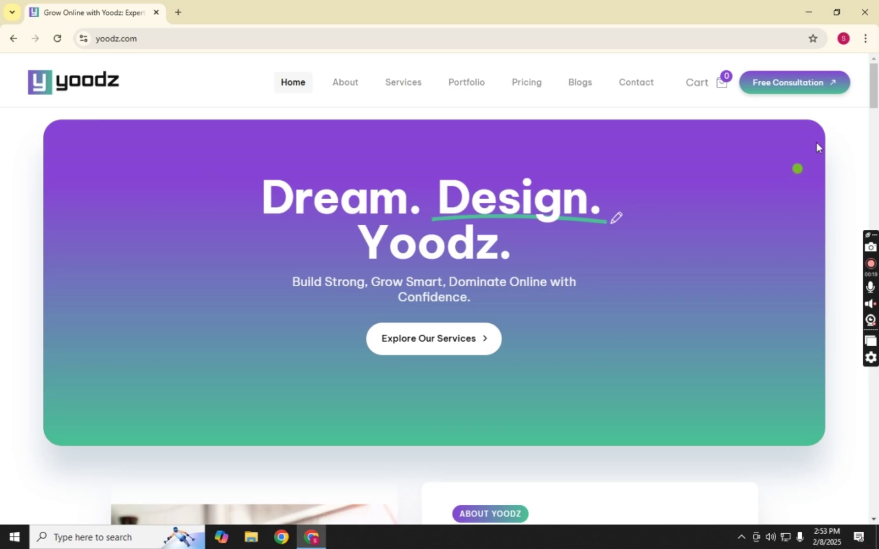
Browse the yoodz.com home page down to the footer and follow the Giveaway (Free) link
scroll("down", 3)
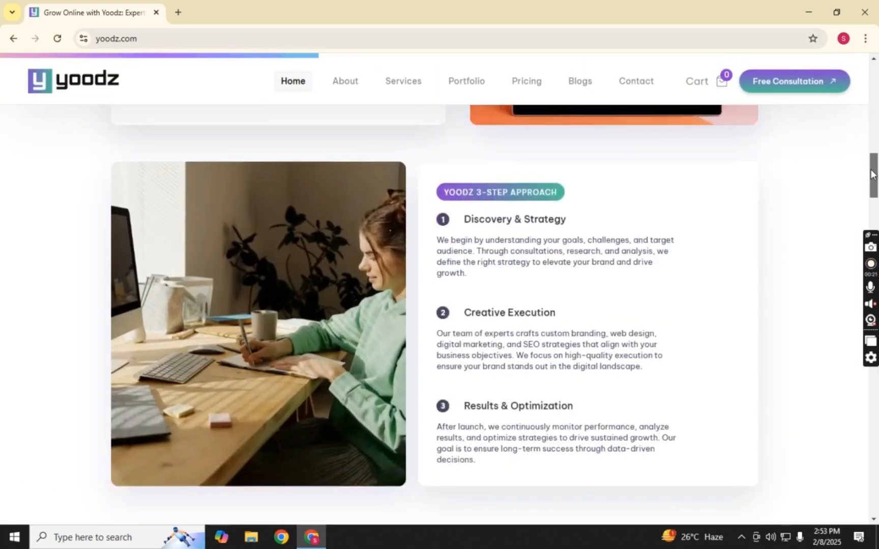
scroll("up", 3)
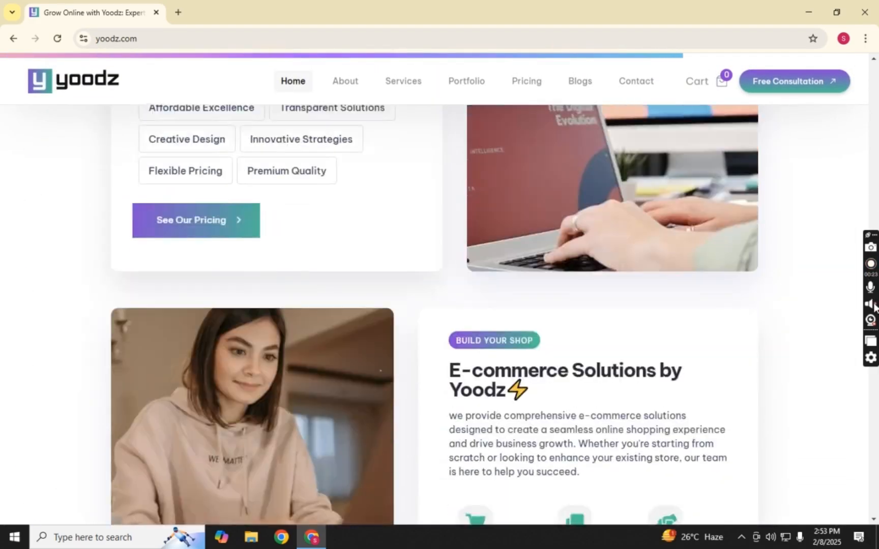
scroll("down", 3)
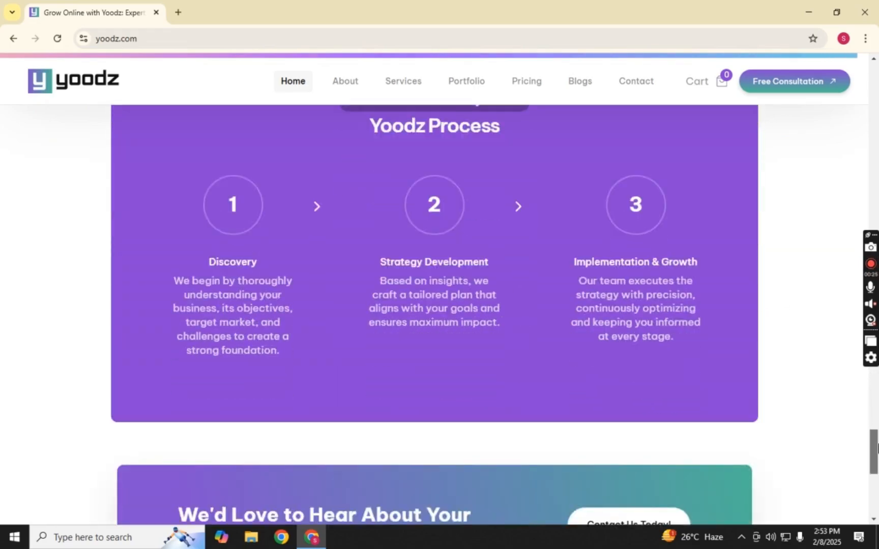
scroll("down", 3)
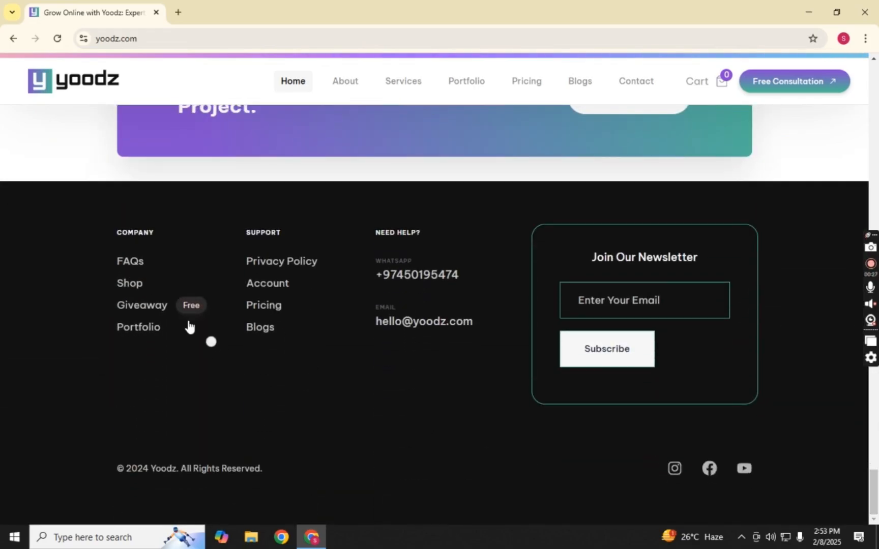
left_click(141, 305)
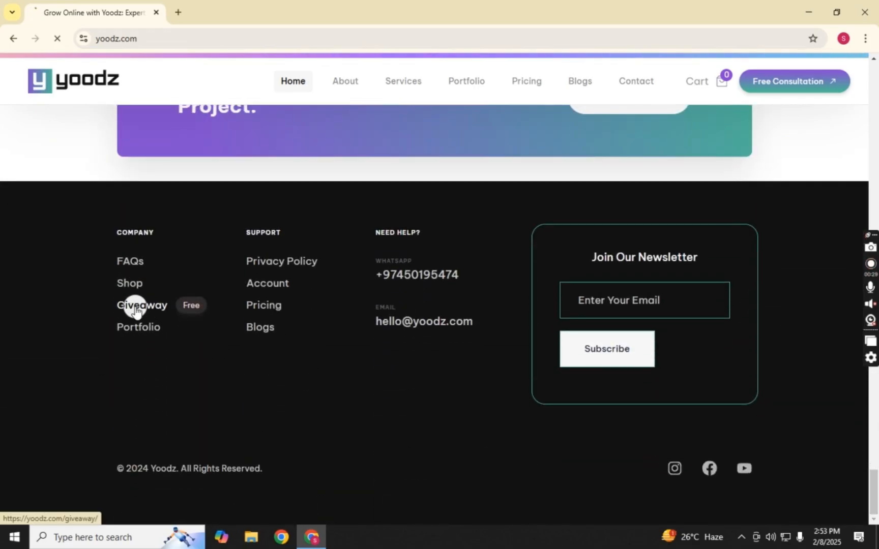
Load the Giveaway page and scroll to the Canva Pro, Elementor Pro and Rank Math Pro offers
left_click(141, 305)
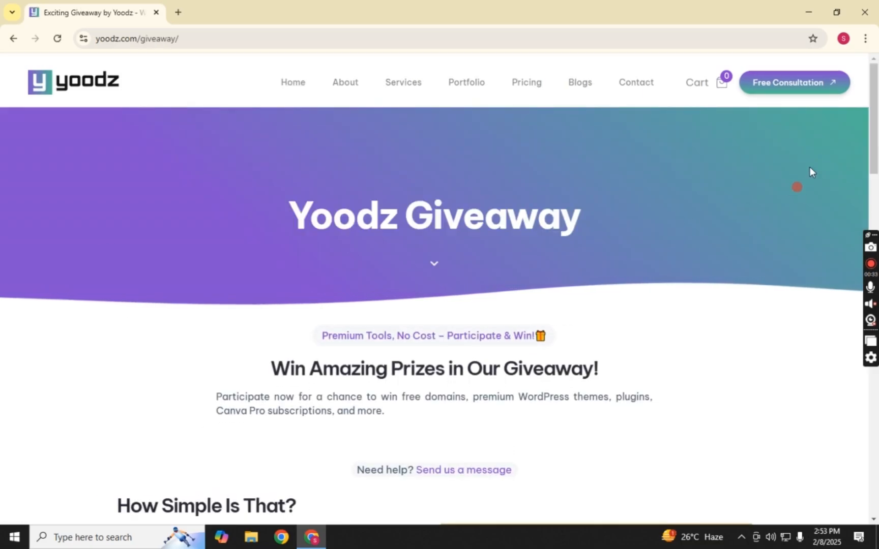
scroll("down", 3)
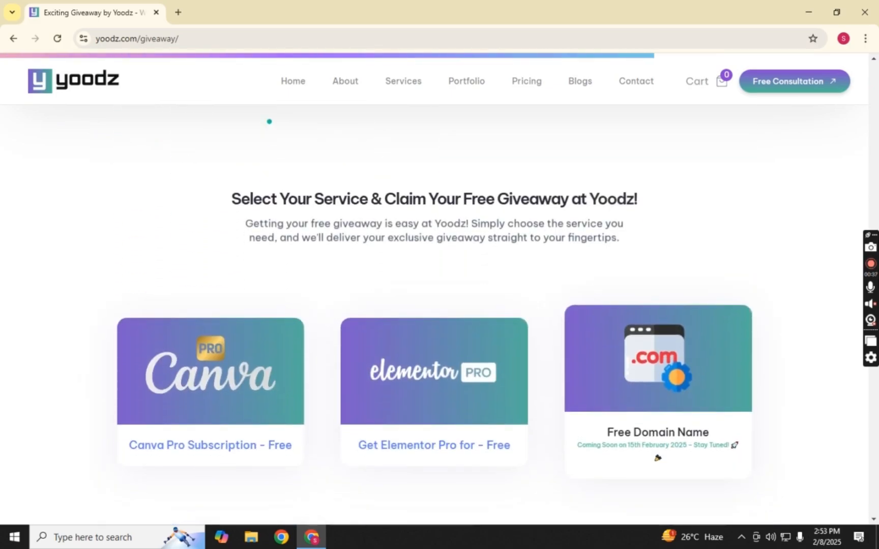
scroll("down", 3)
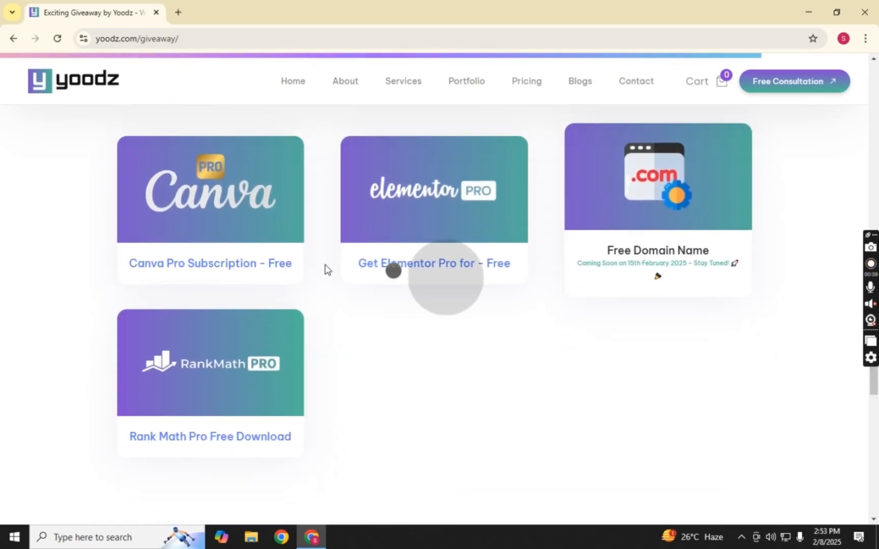
mouse_move(172, 385)
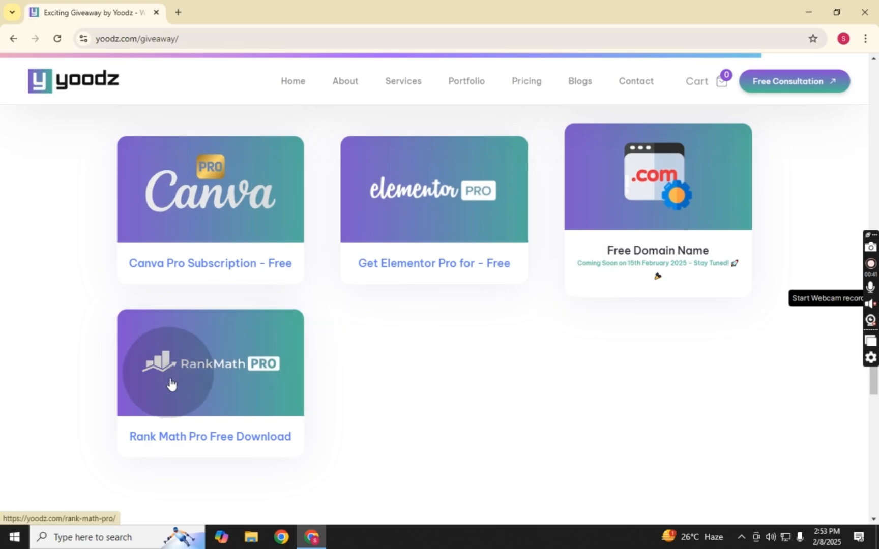
mouse_move(209, 389)
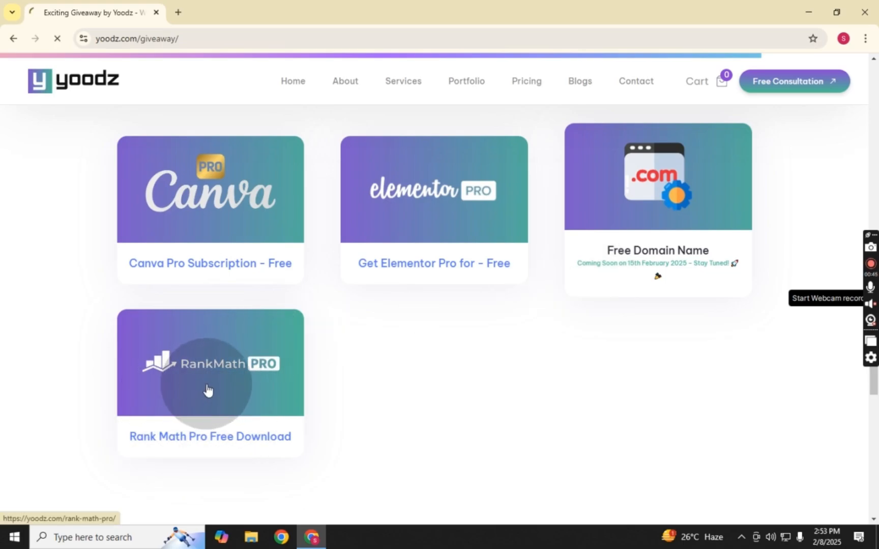
Open the Rank Math Pro download offer and follow its 'Subscibe YouTube Channel' button
left_click(209, 381)
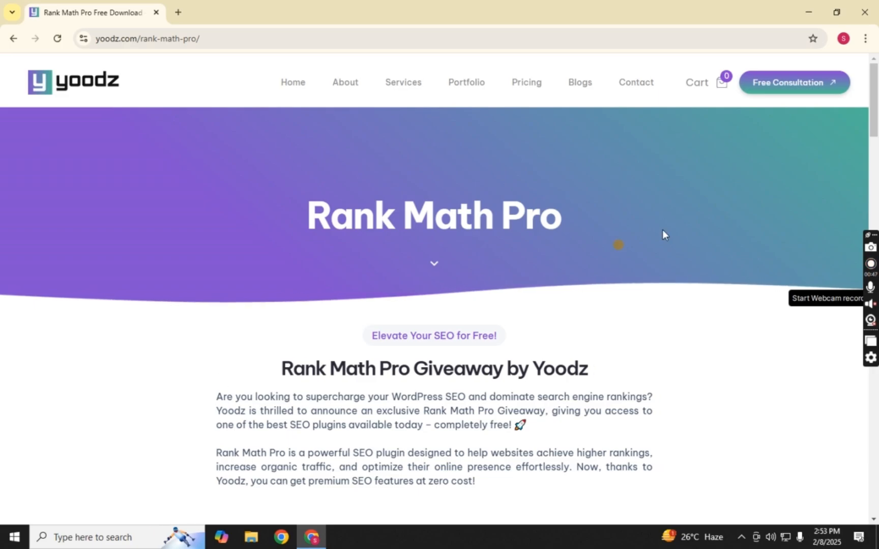
scroll("down", 3)
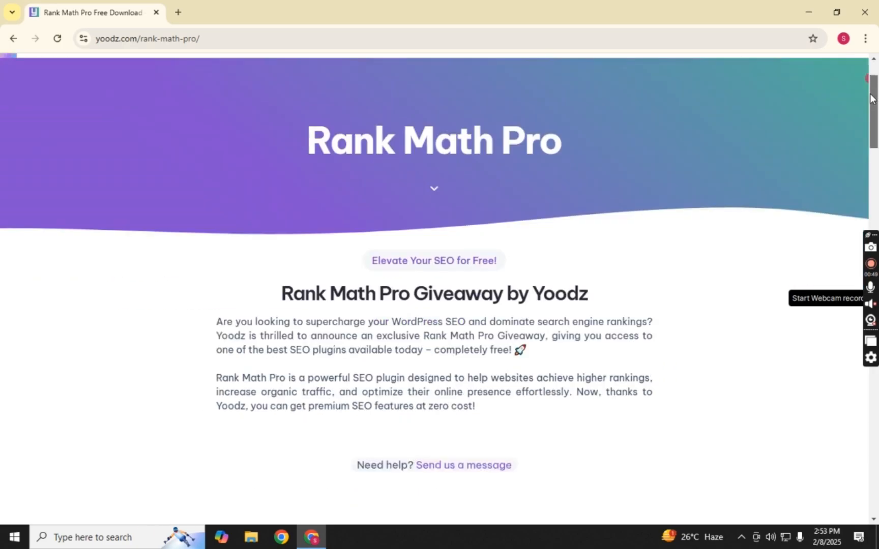
scroll("down", 3)
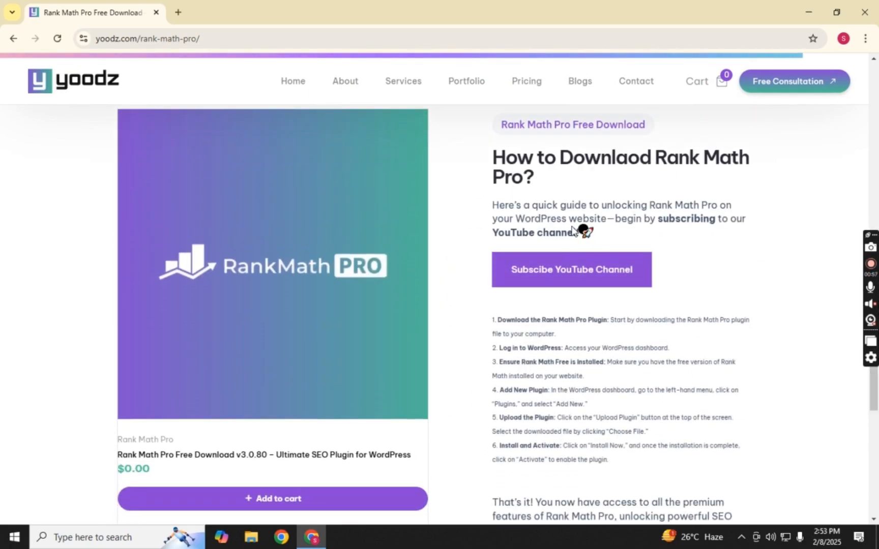
mouse_move(583, 274)
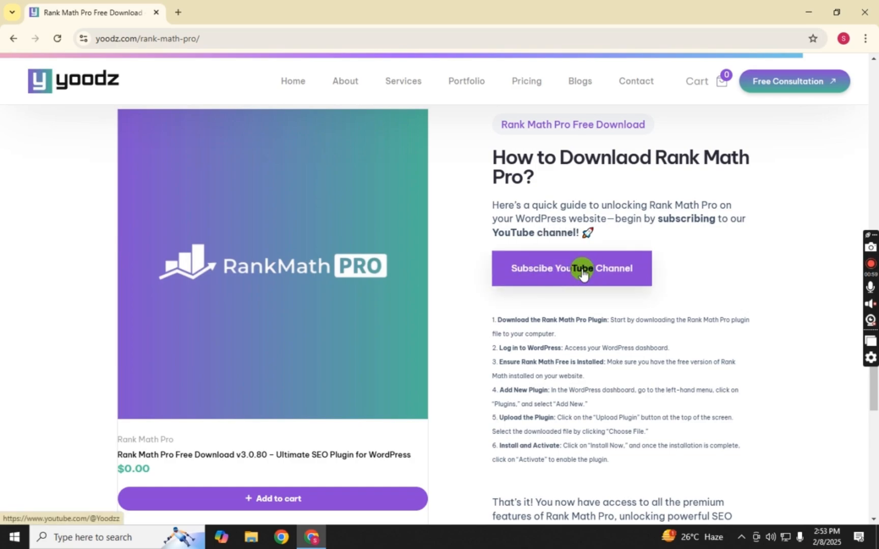
left_click(571, 269)
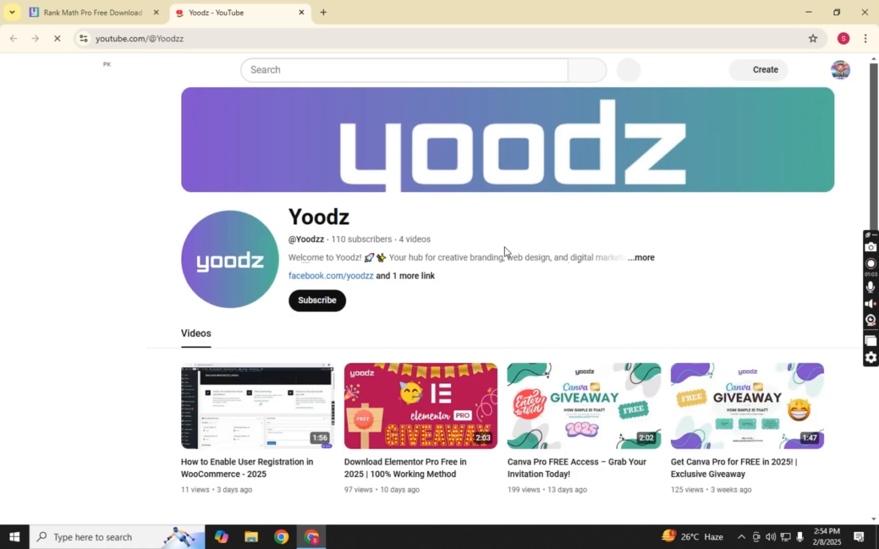
Subscribe to the Yoodz YouTube channel and close that tab
left_click(317, 300)
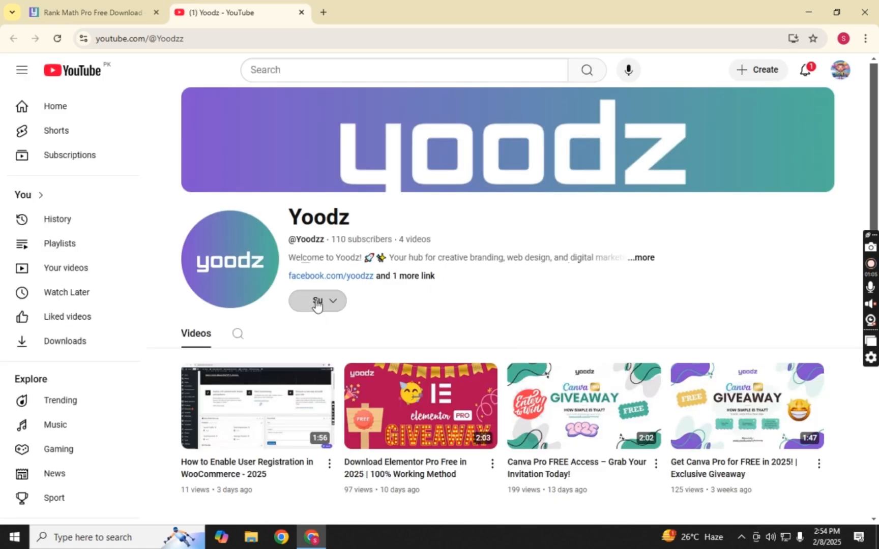
left_click(317, 300)
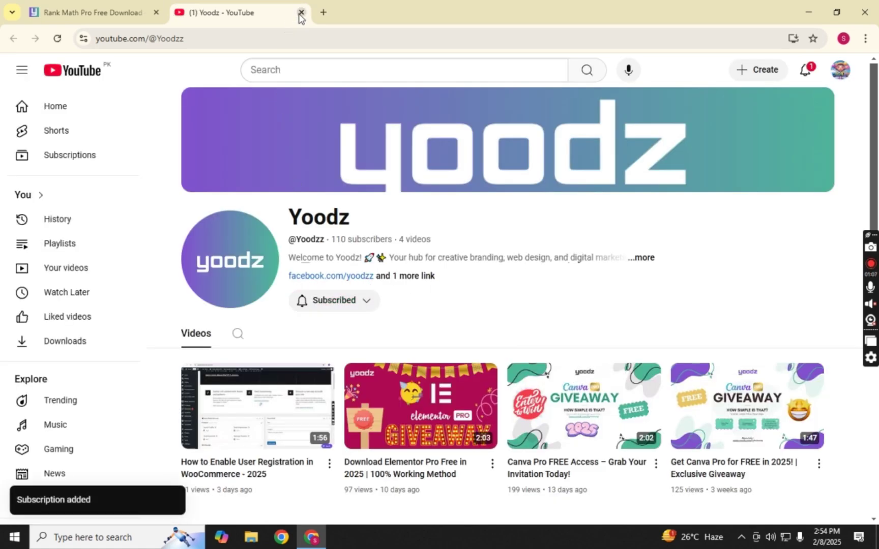
left_click(302, 13)
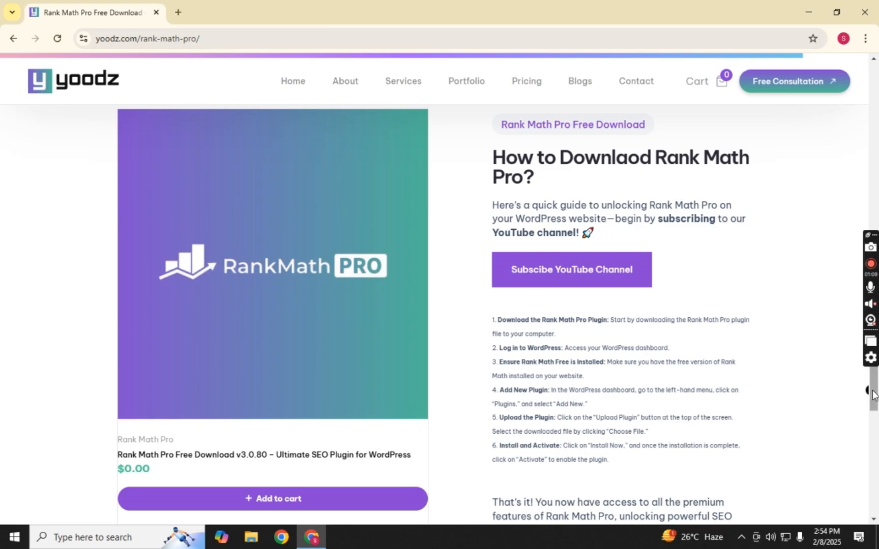
Add the free Rank Math Pro download to the cart and proceed to checkout
left_click(273, 498)
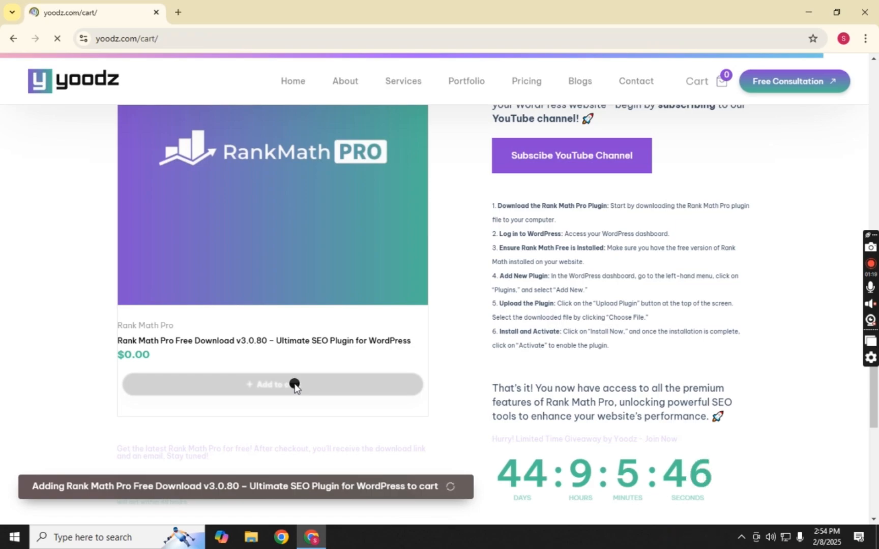
left_click(272, 385)
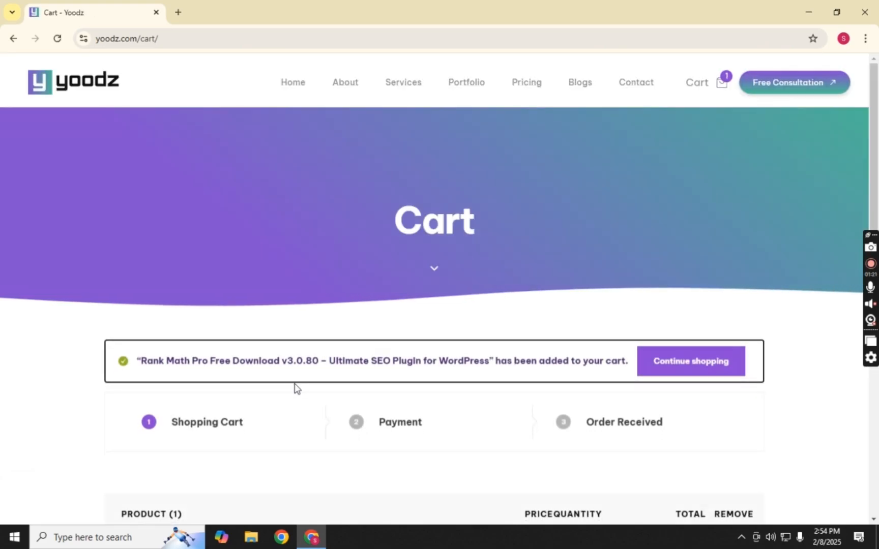
scroll("down", 3)
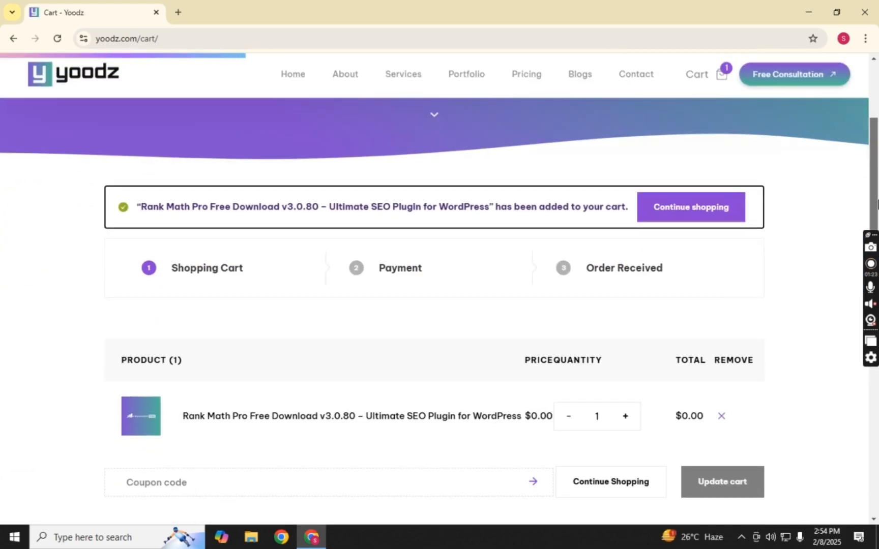
scroll("down", 3)
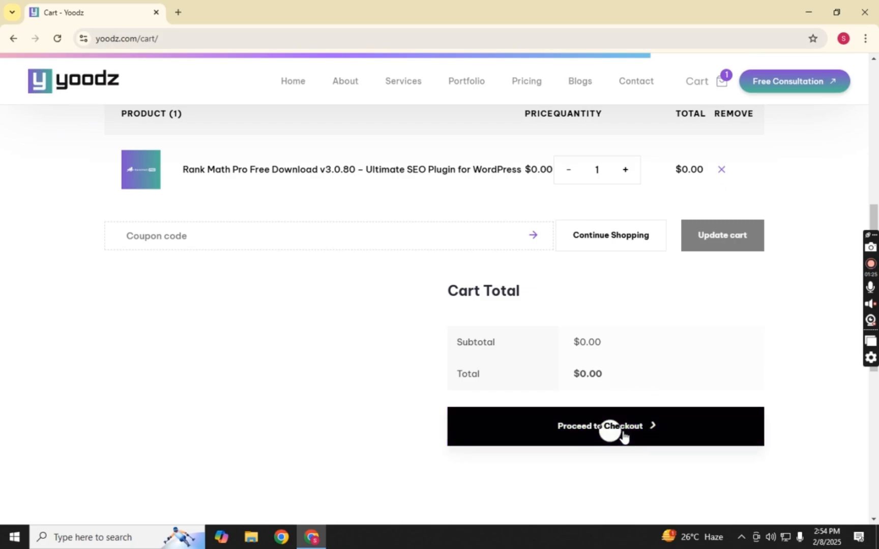
left_click(605, 426)
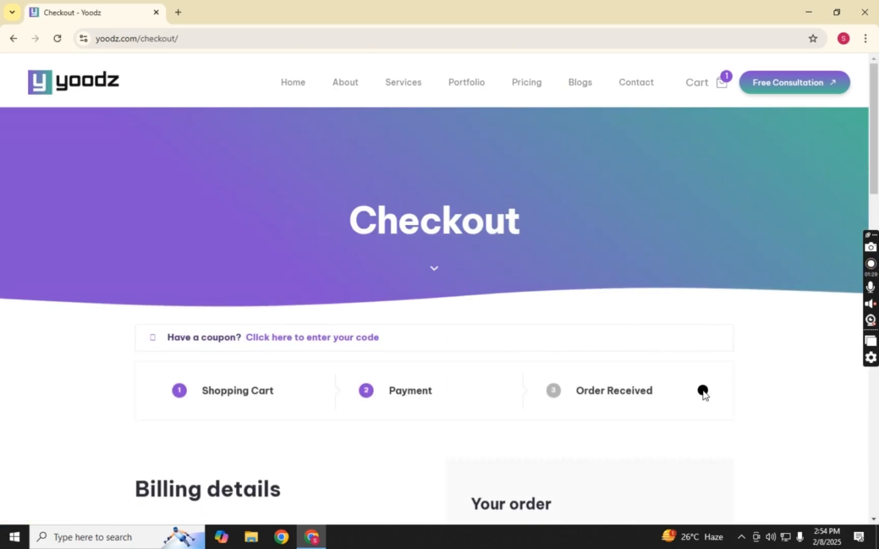
Review the filled-in billing details and place the $0.00 order
scroll("down", 3)
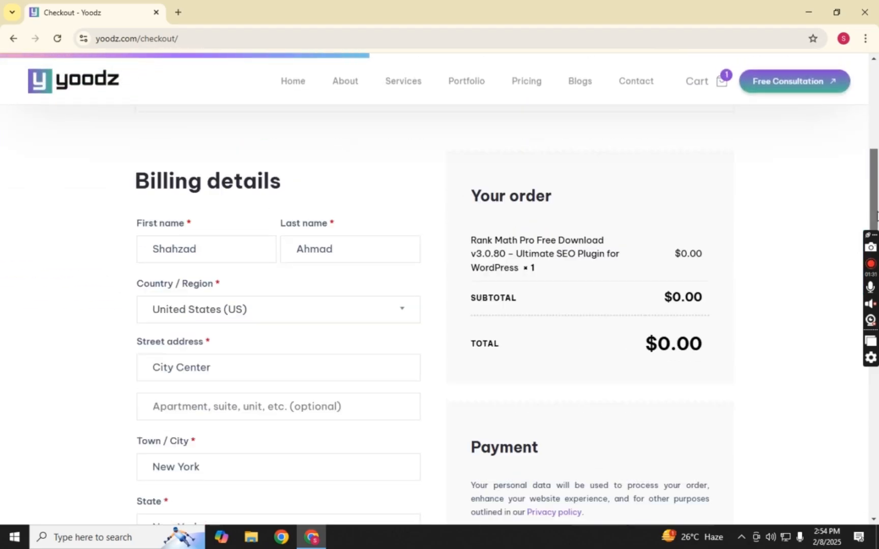
scroll("down", 3)
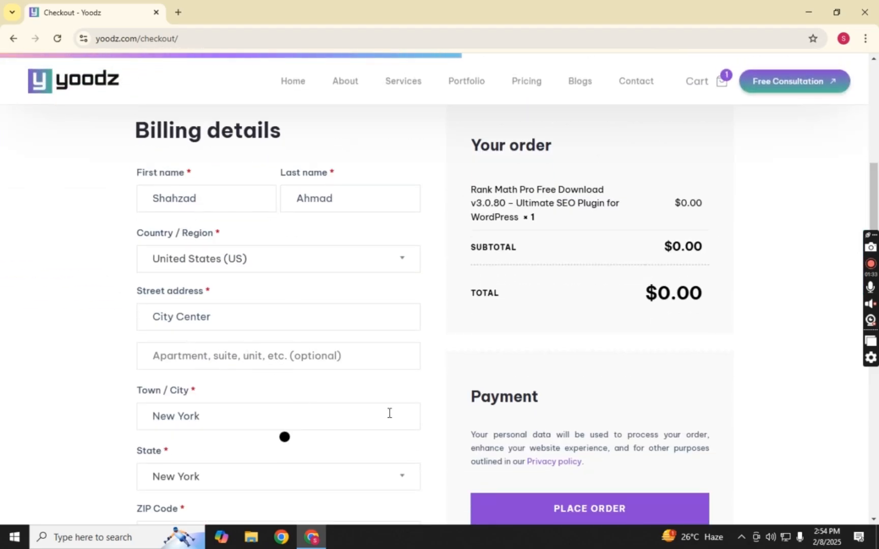
scroll("down", 3)
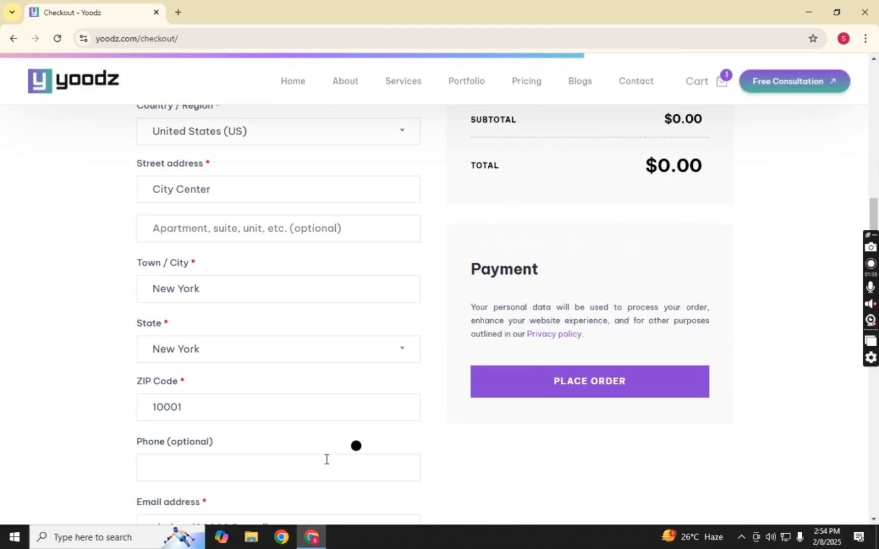
scroll("down", 3)
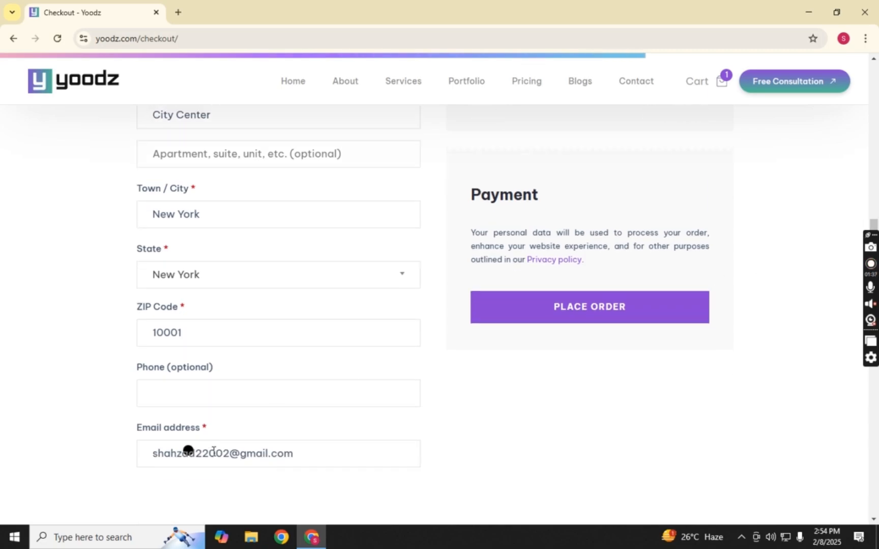
left_click(589, 307)
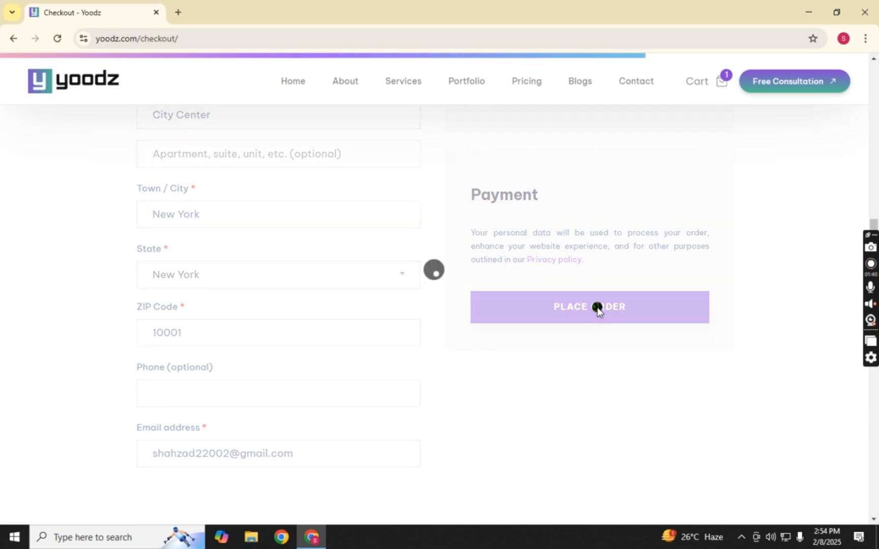
left_click(588, 307)
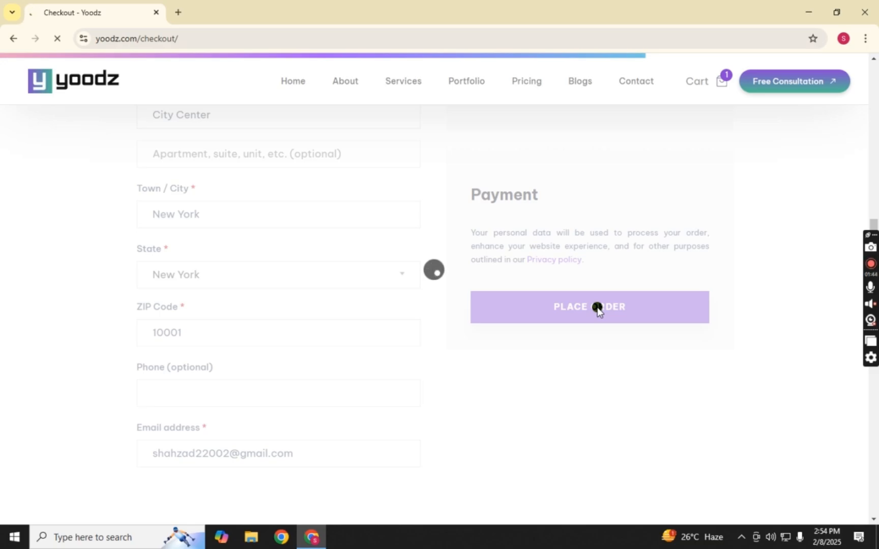
left_click(589, 307)
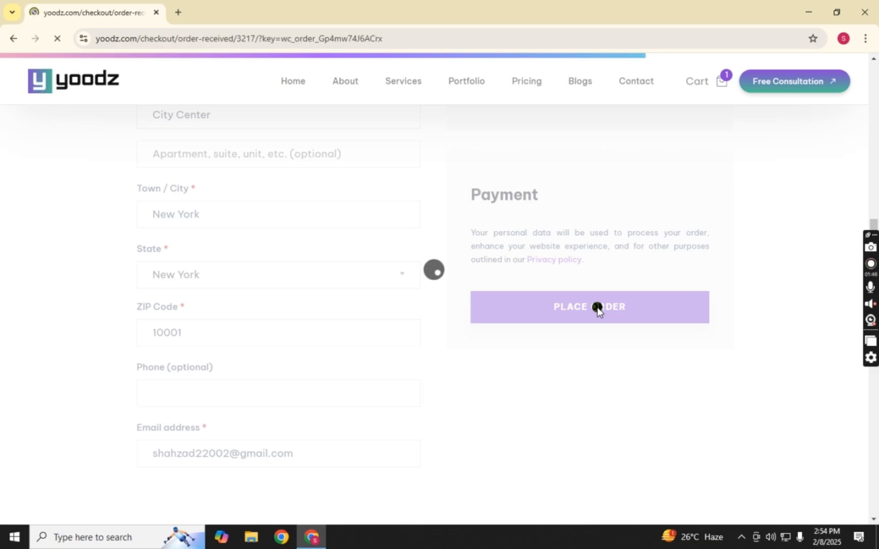
Review the Order Received page for order 3217 and its Downloads section
left_click(588, 307)
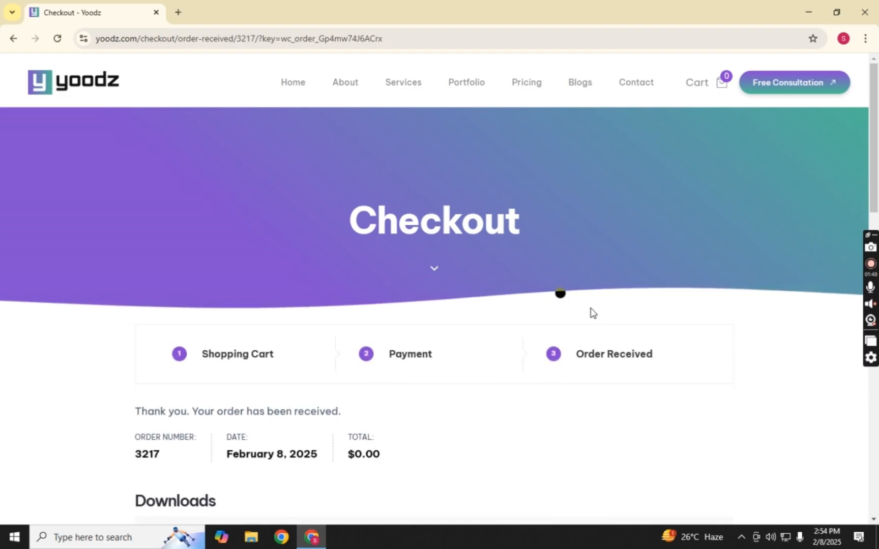
scroll("down", 3)
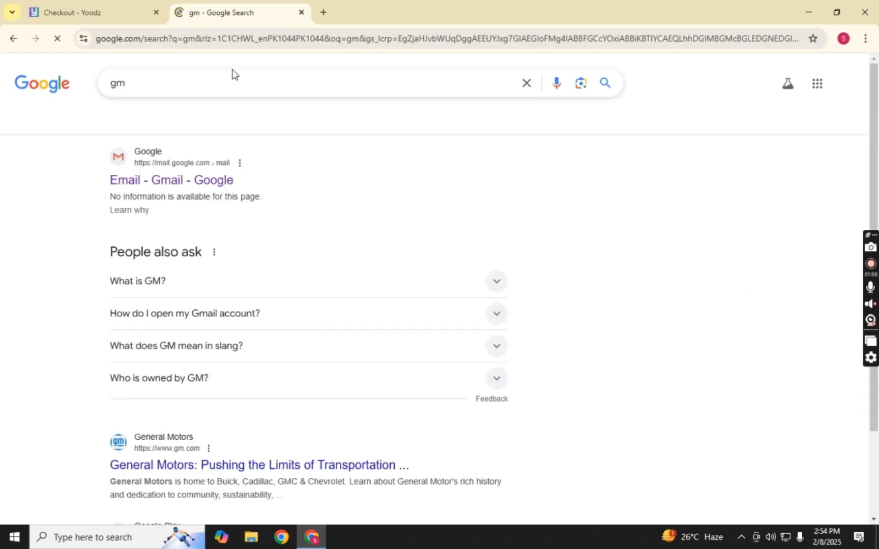
Open Gmail and the 'Your Yoodz Order Has Been Successfully Completed' email
left_click(171, 180)
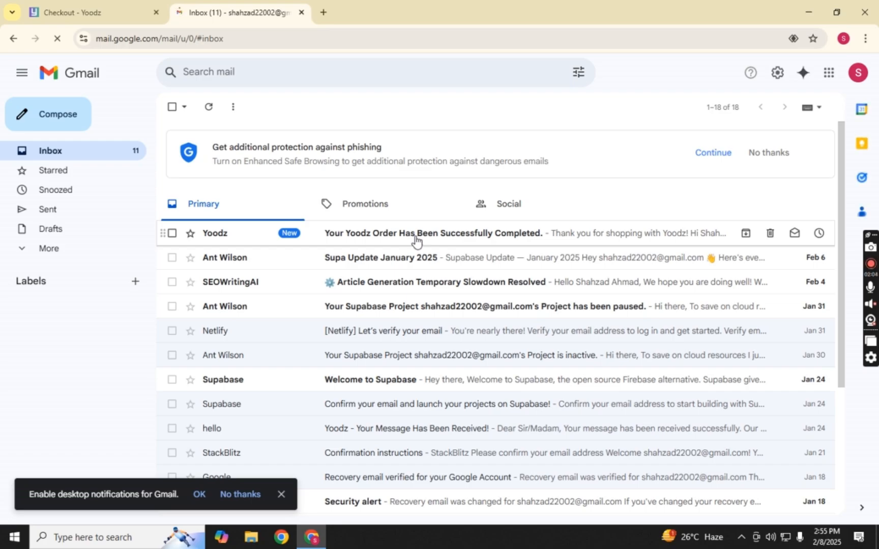
left_click(432, 233)
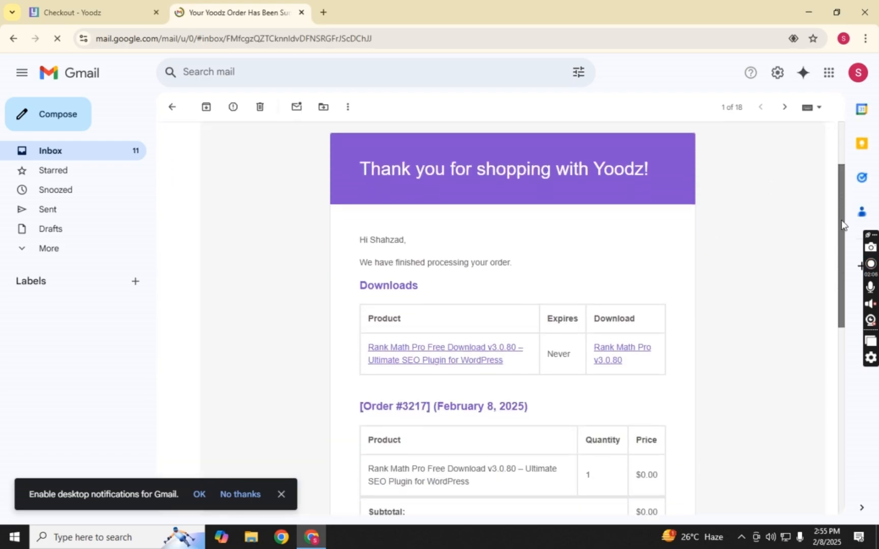